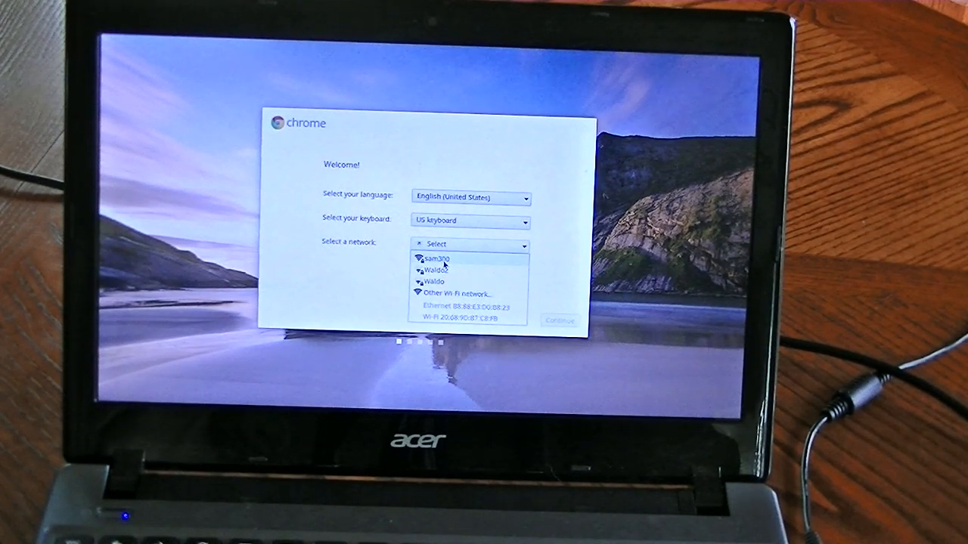
Step: Select the first available Wi-Fi network to bring up its password prompt
{"action": "left_click", "coordinate": [437, 258]}
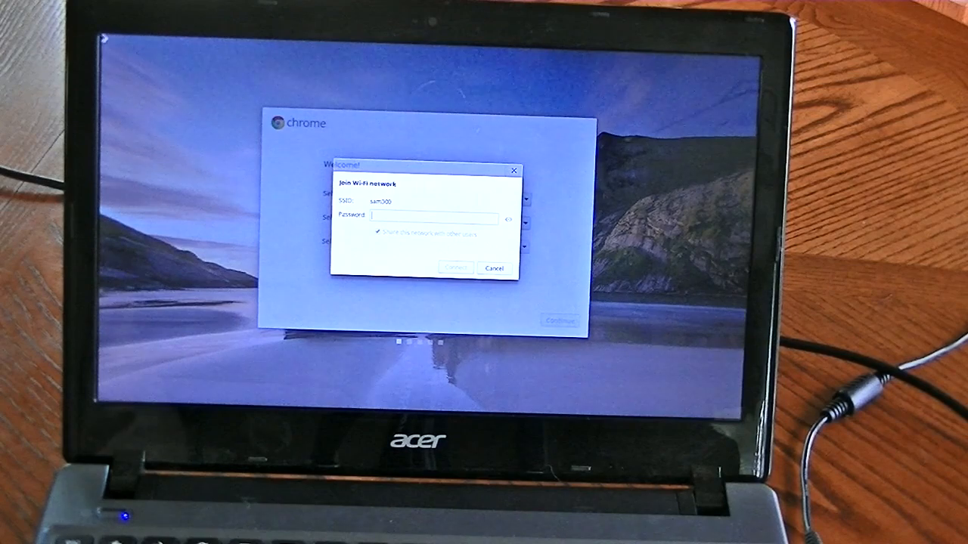